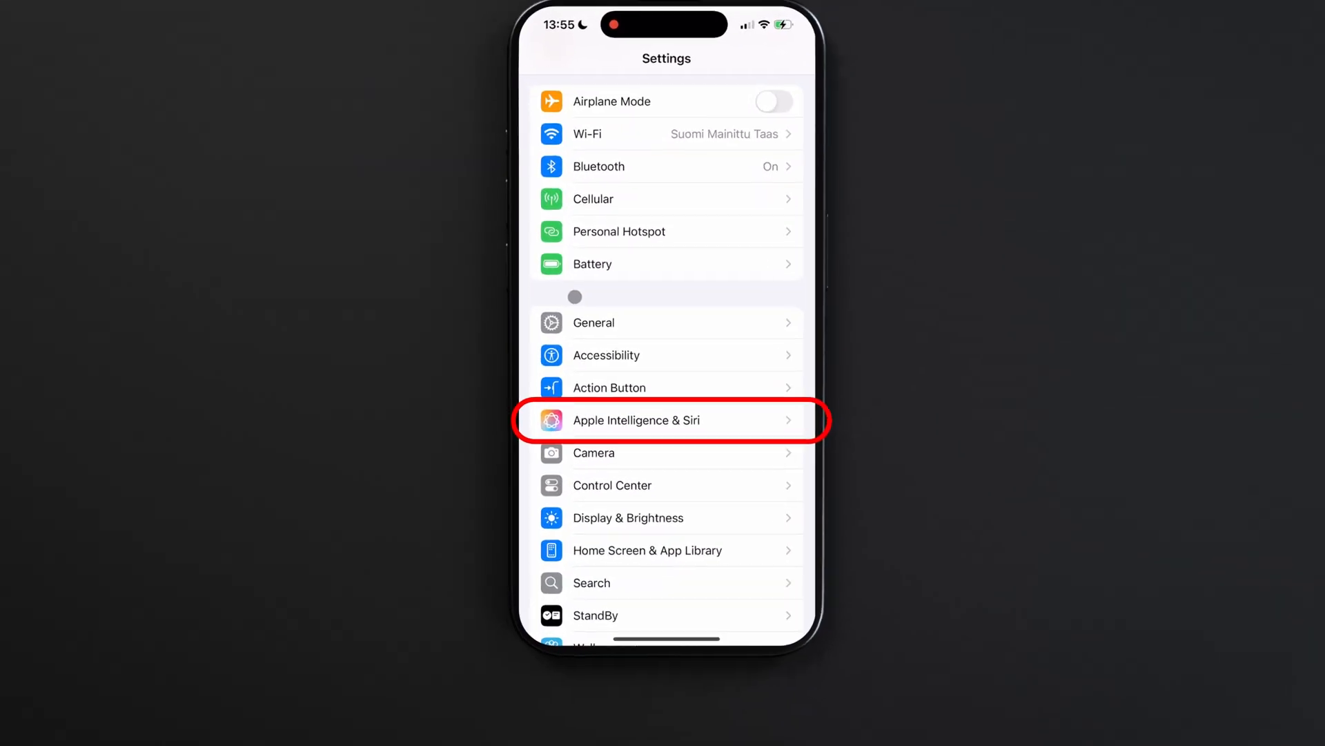
- Open the Apple Intelligence & Siri settings page, where Apple Intelligence is on
click(663, 420)
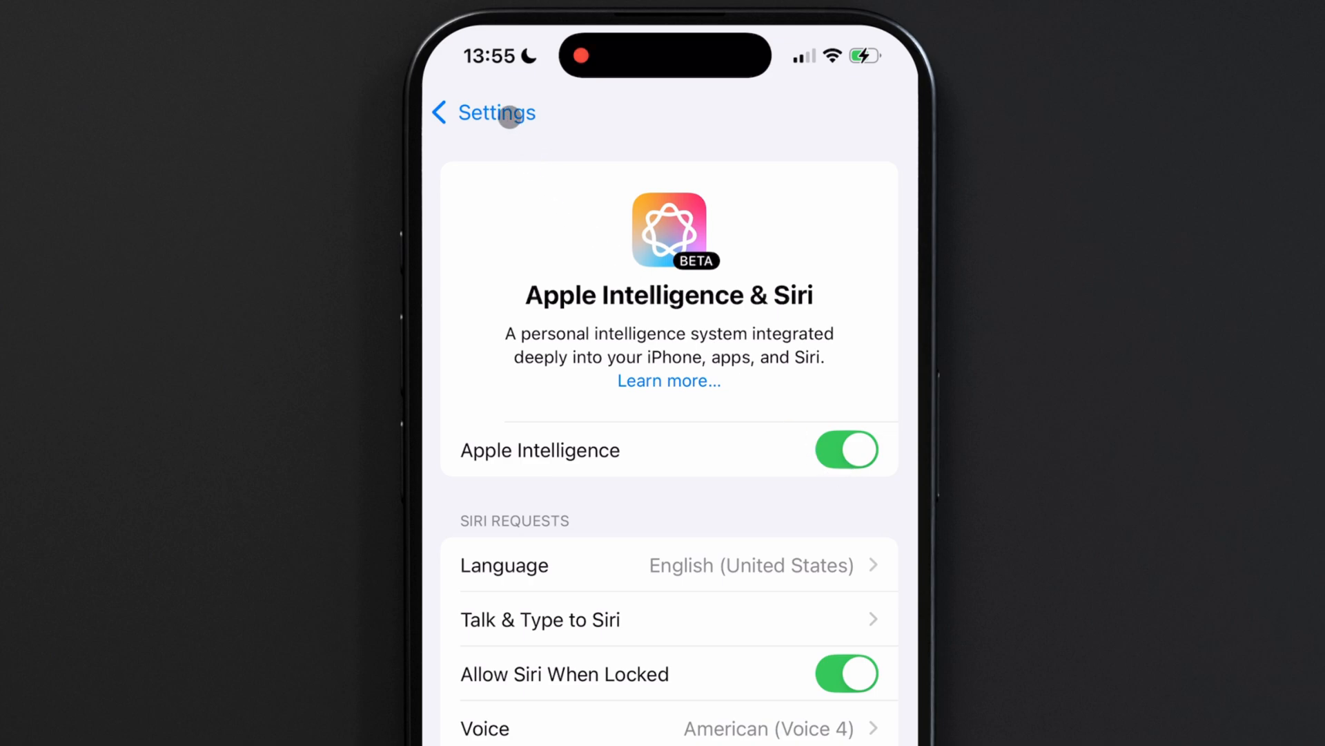
- Turn off Summarize Notifications under Notifications so the Notifications page shows it Off
click(453, 111)
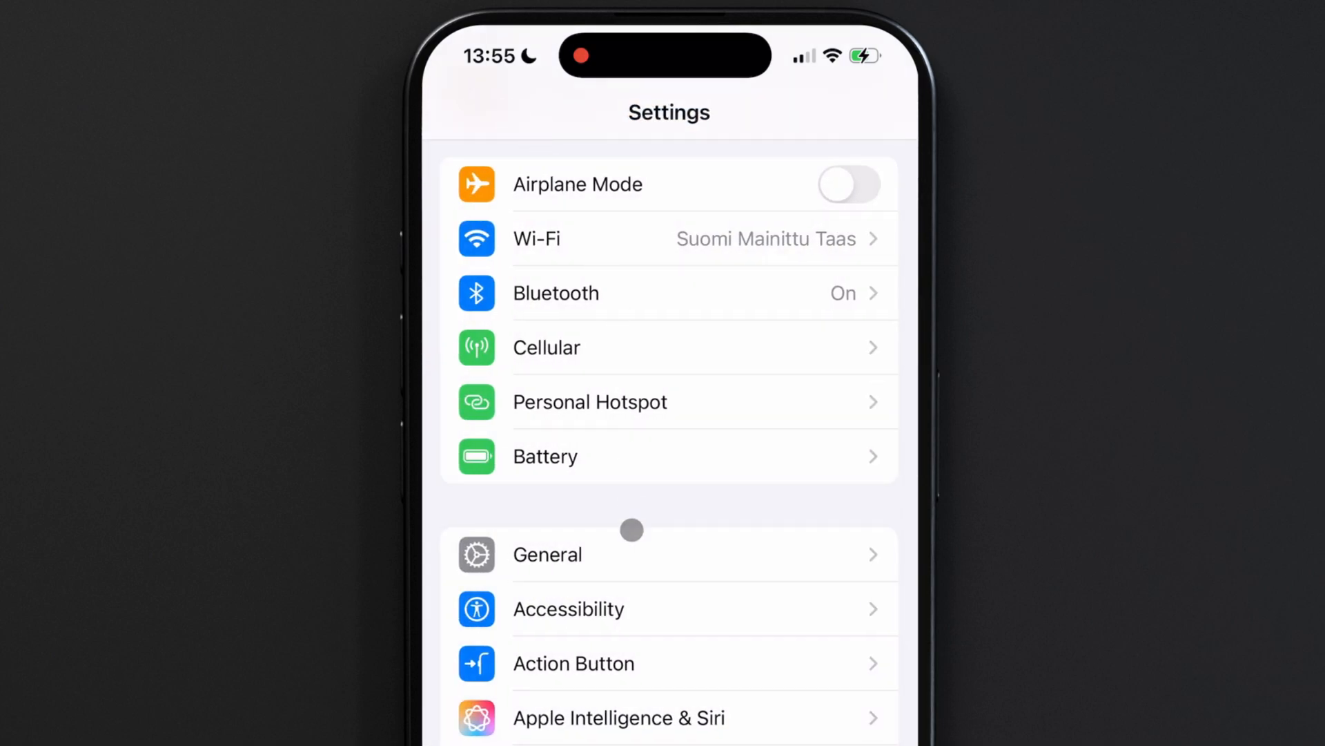
scroll(down, 3)
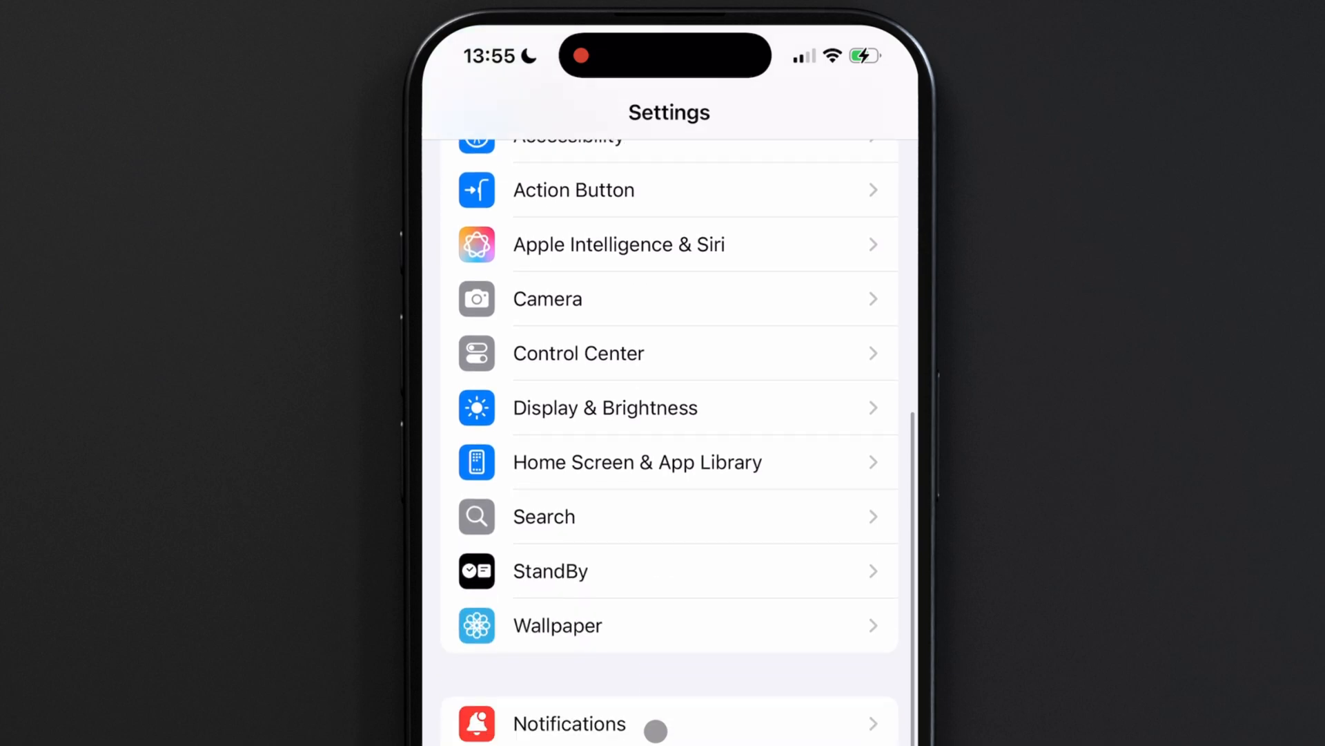
scroll(down, 3)
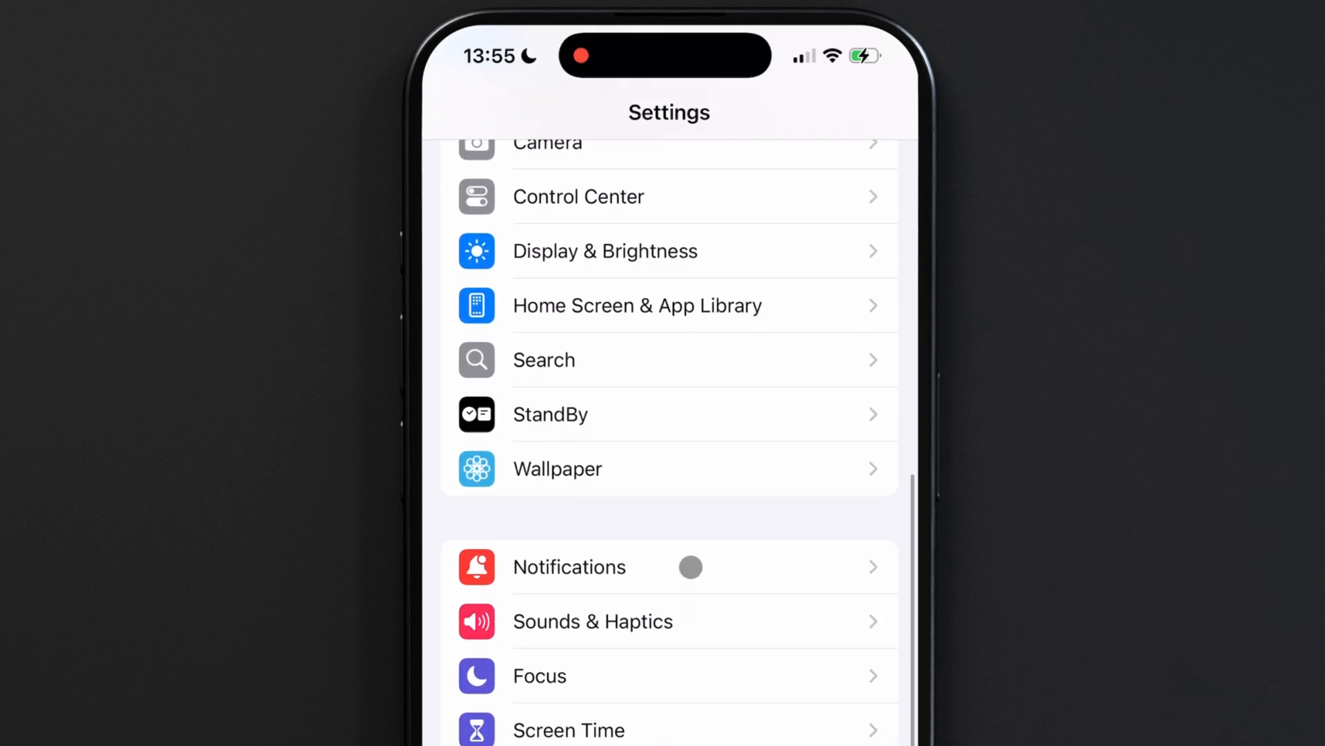
click(569, 566)
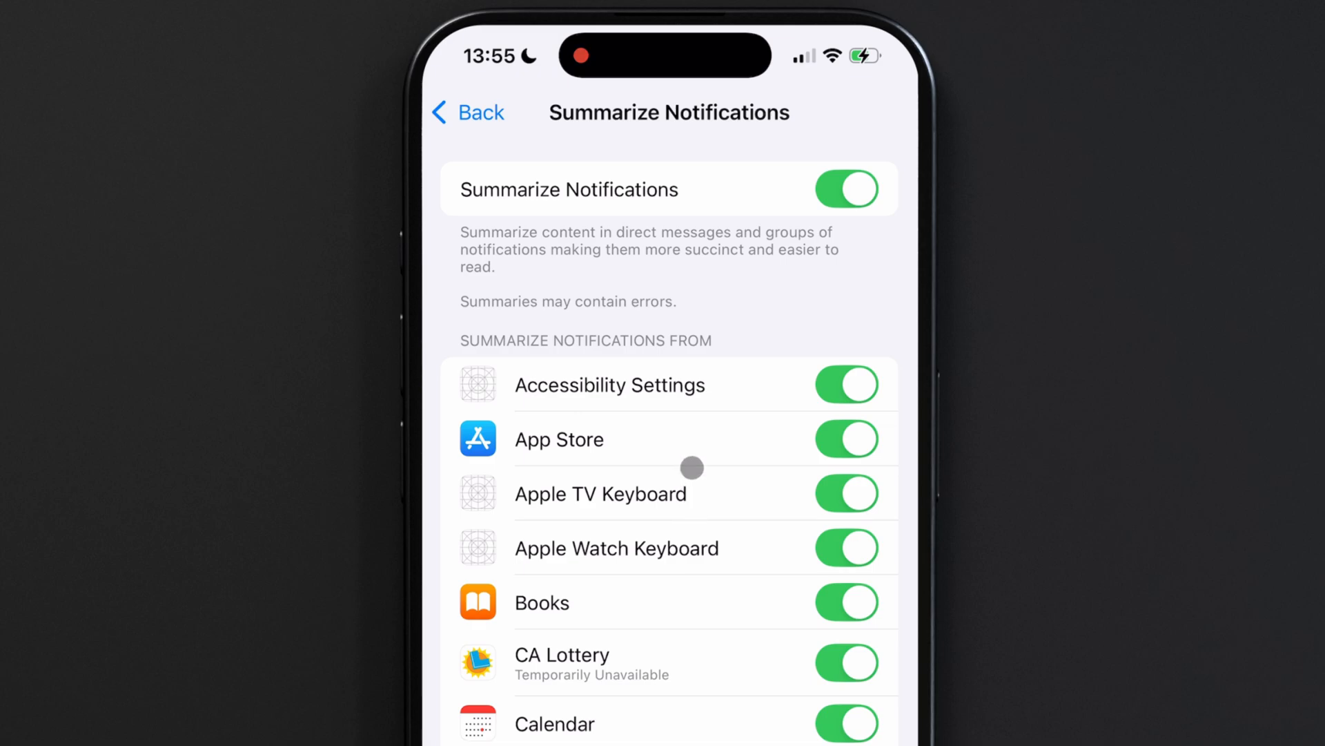
click(847, 189)
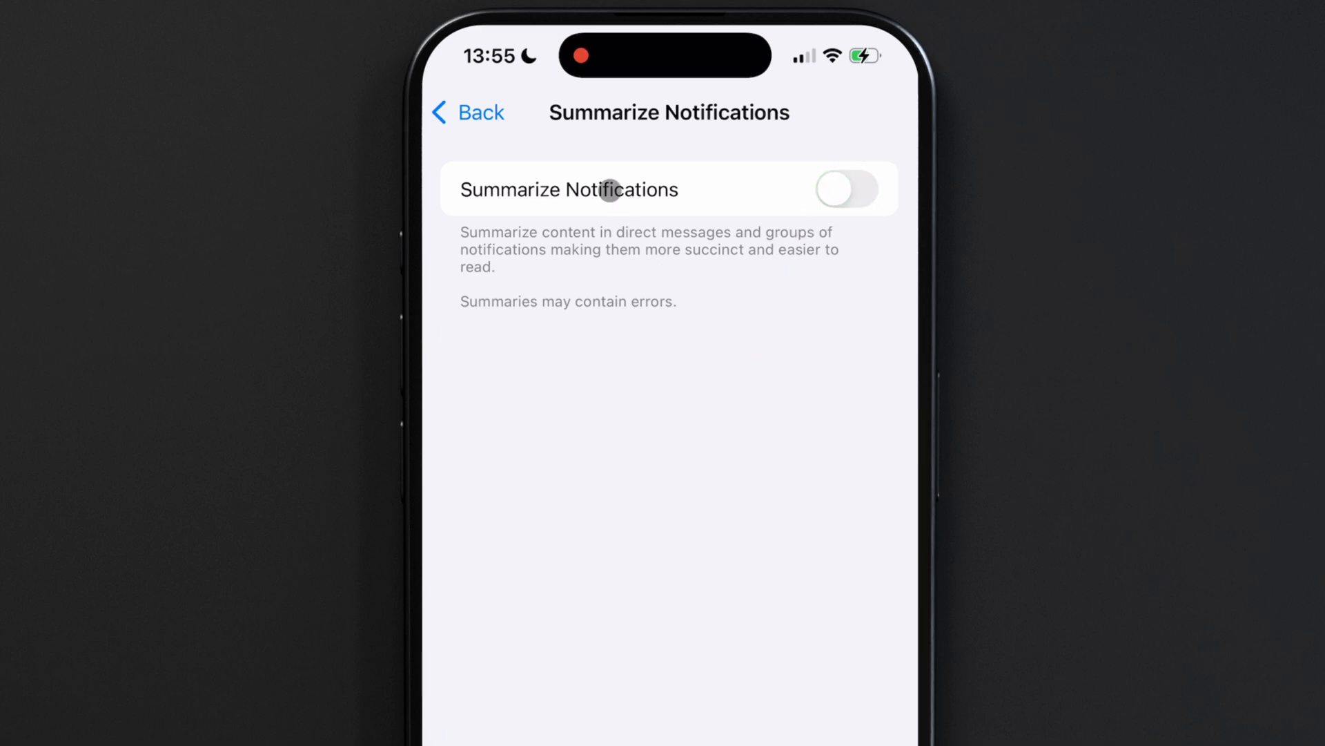
click(478, 112)
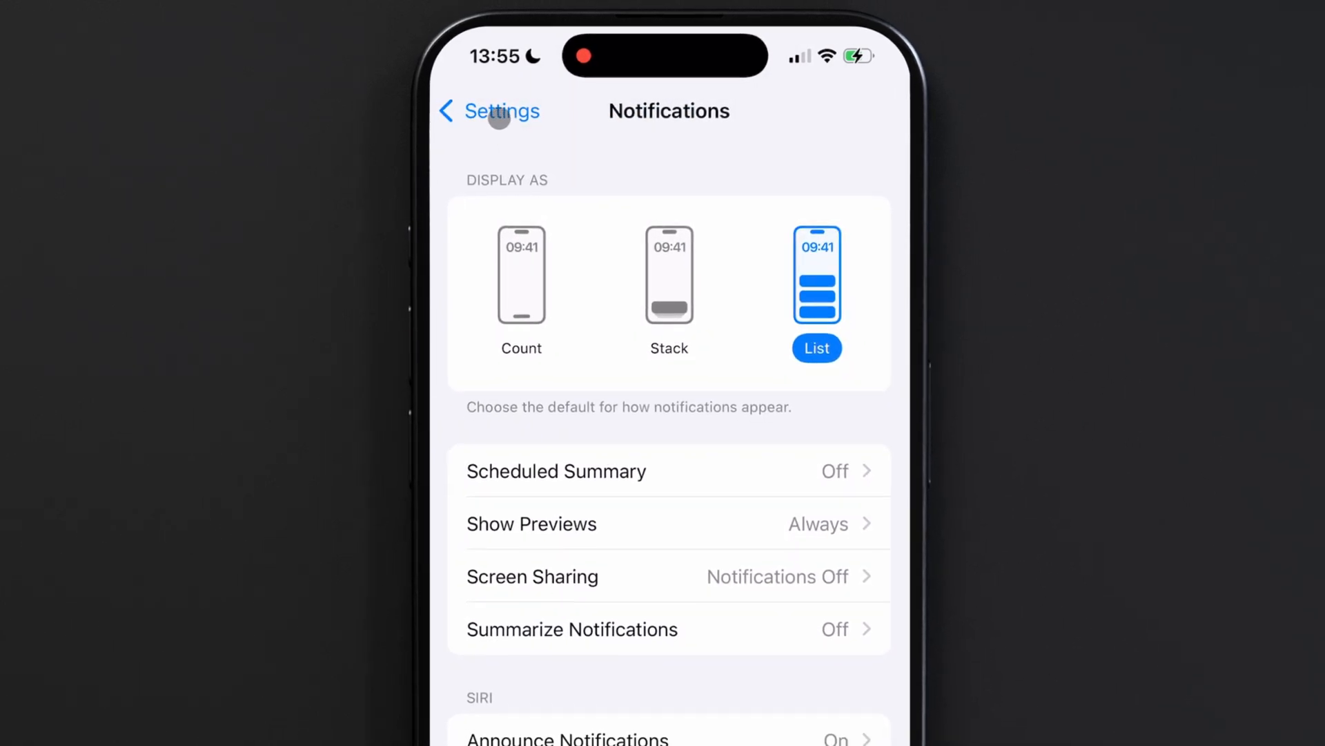
- Open Mail under Apps and scroll to its Message List options
click(488, 111)
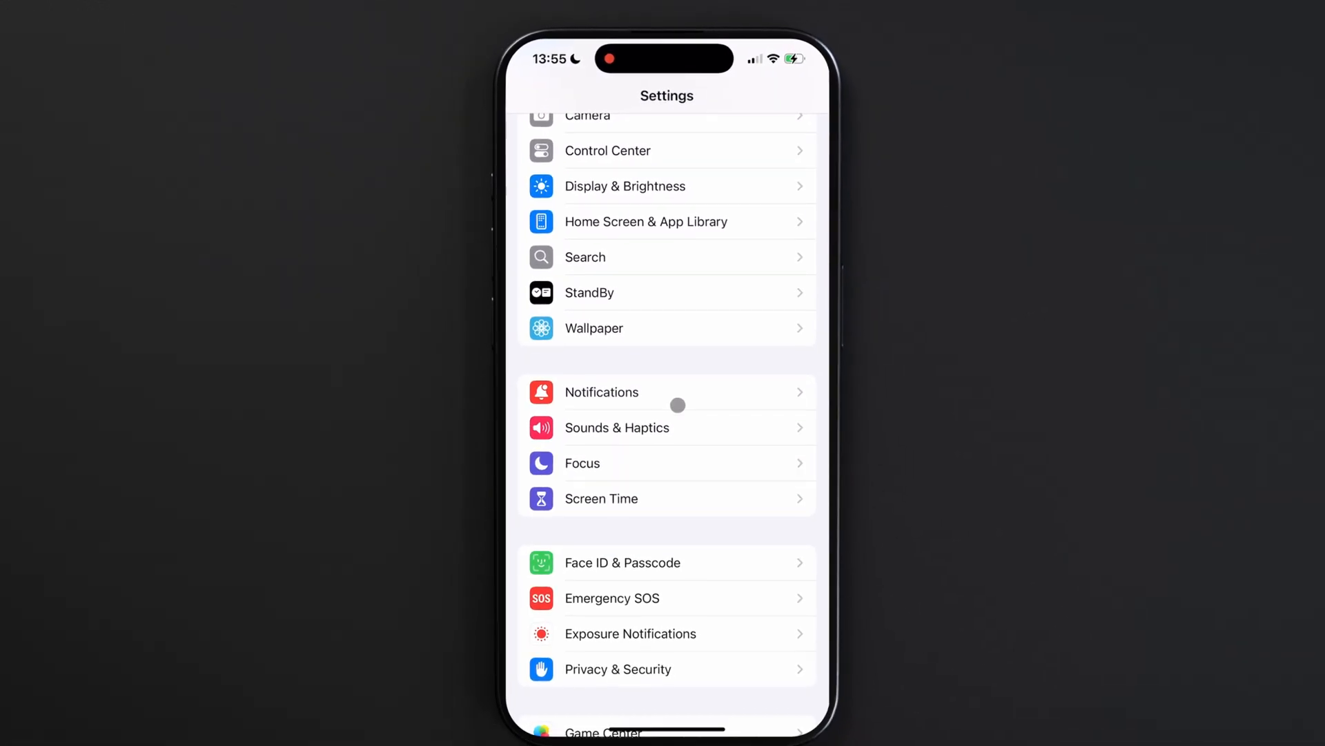
scroll(down, 3)
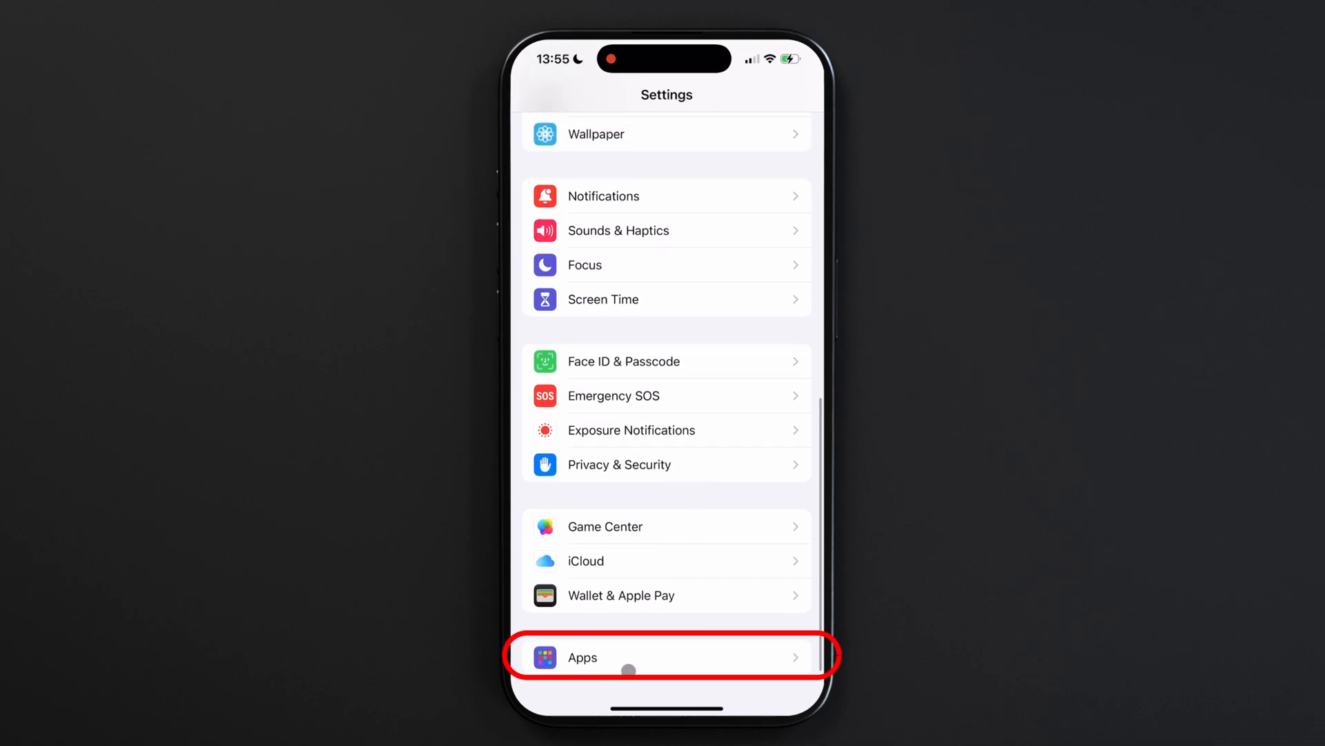
click(629, 656)
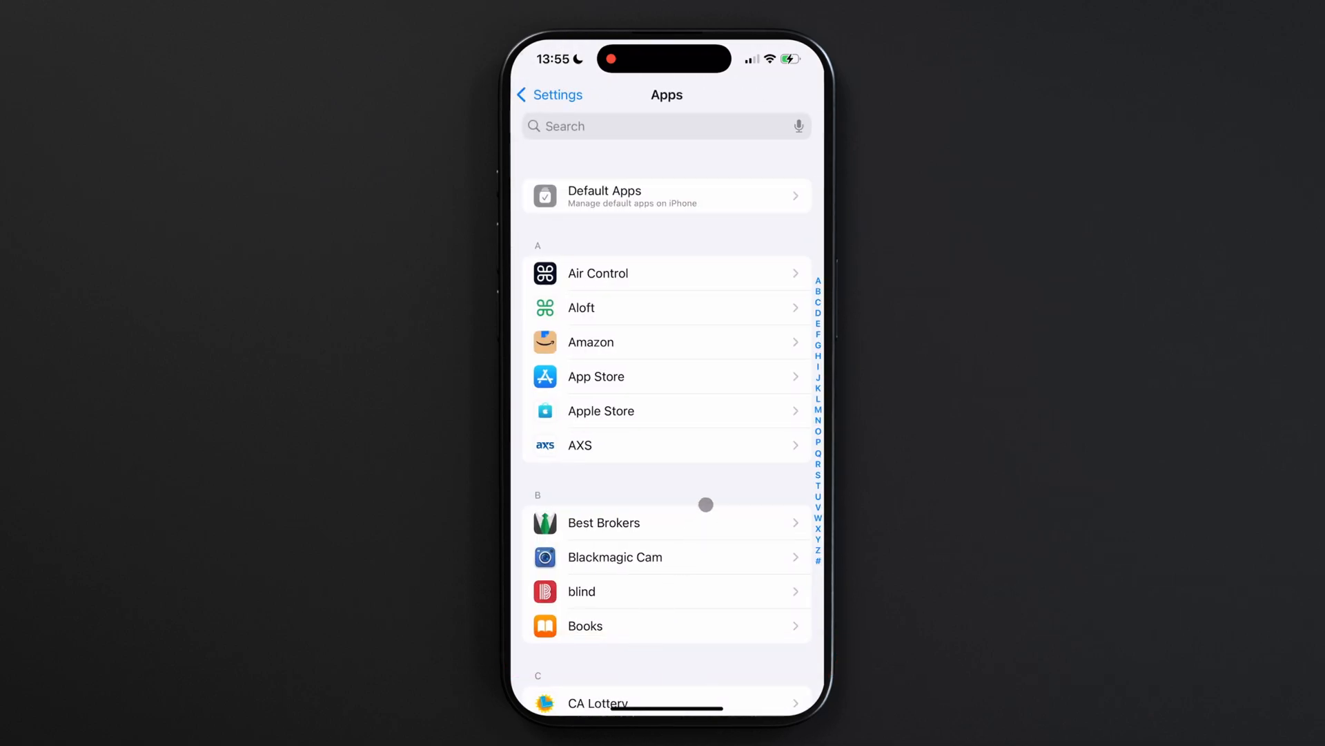
scroll(down, 3)
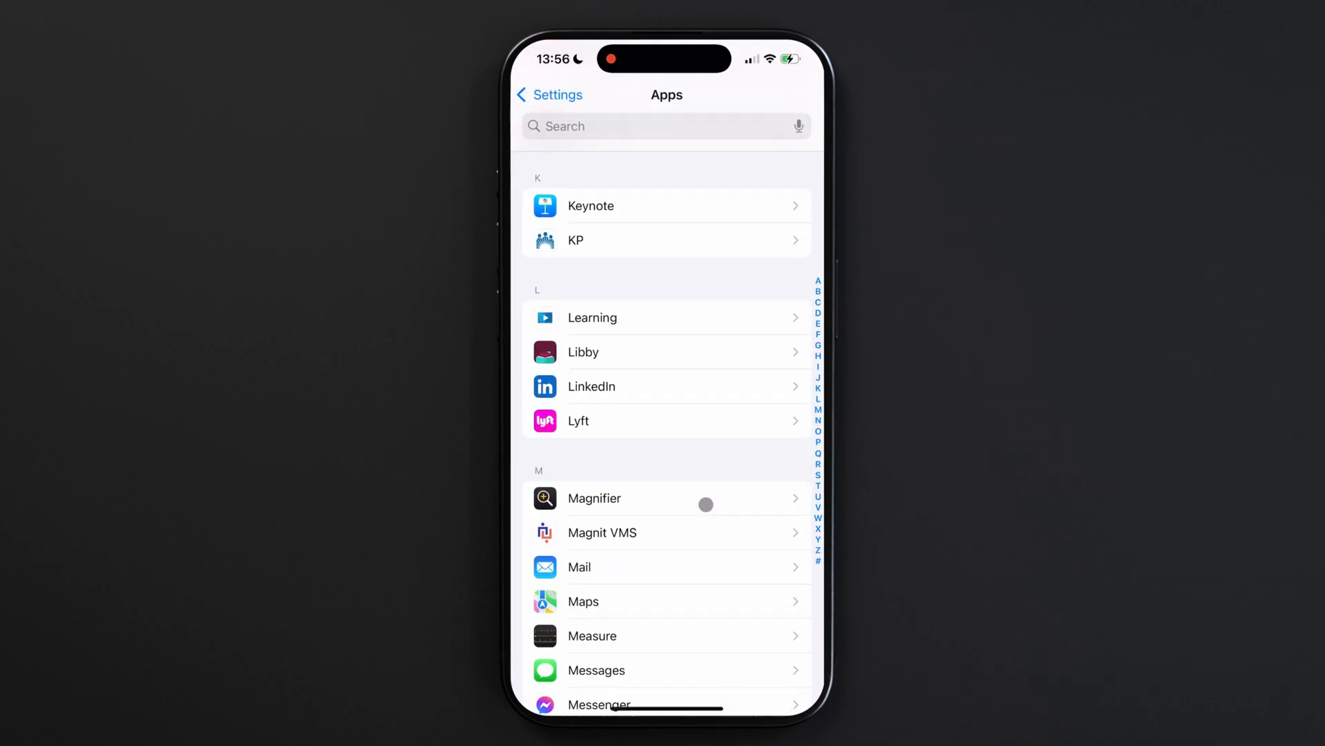
scroll(down, 3)
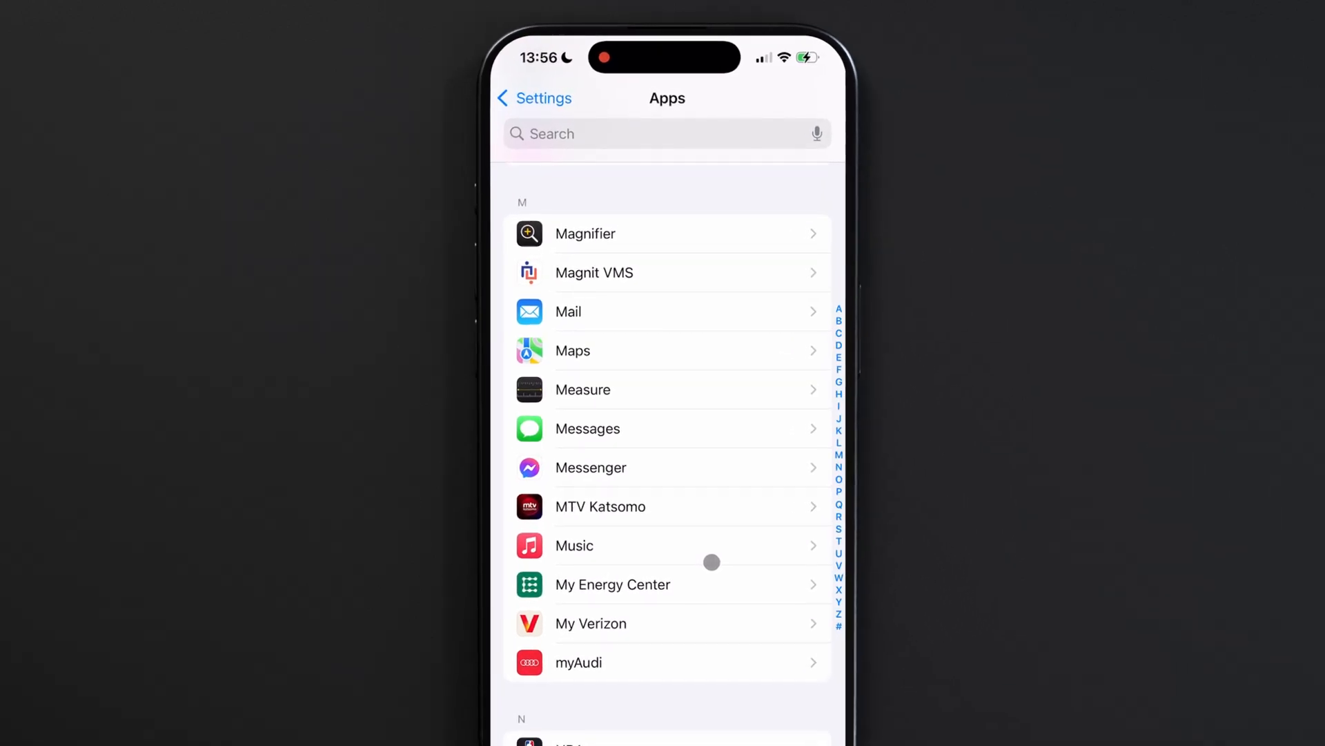
click(569, 312)
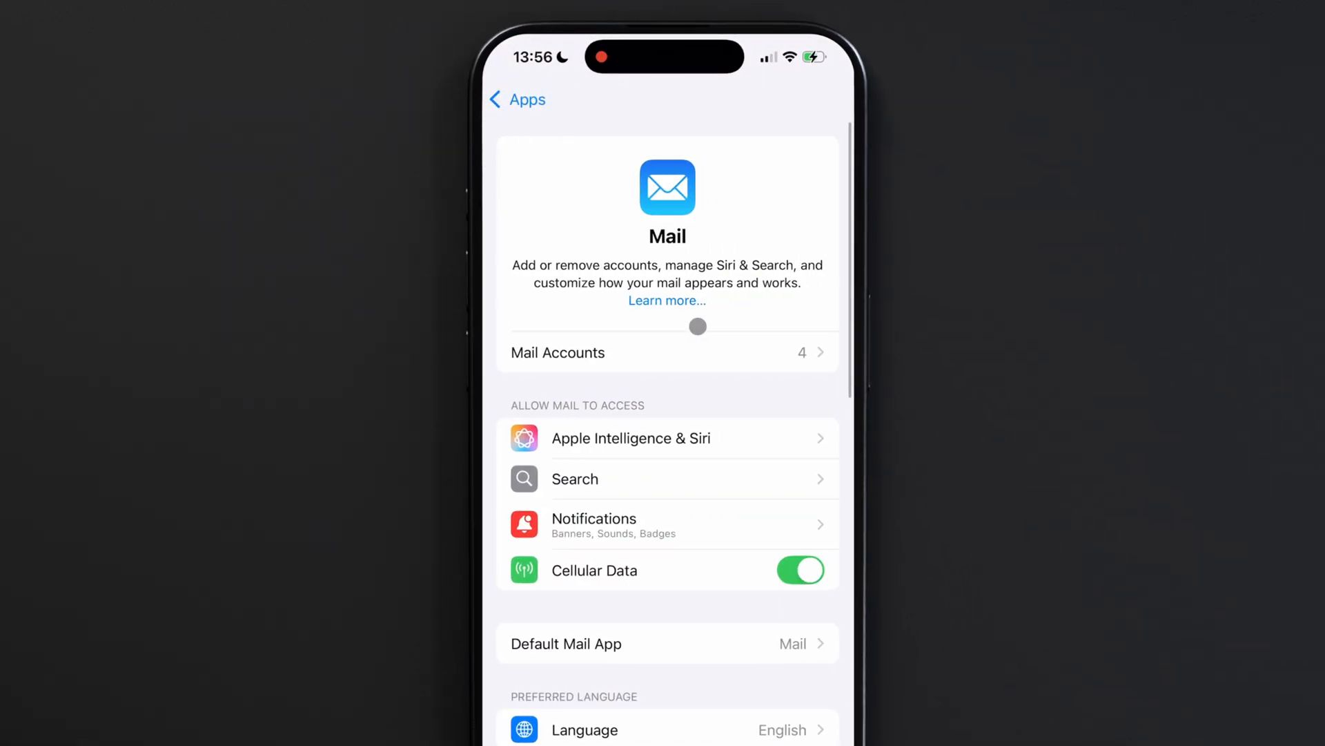
scroll(down, 3)
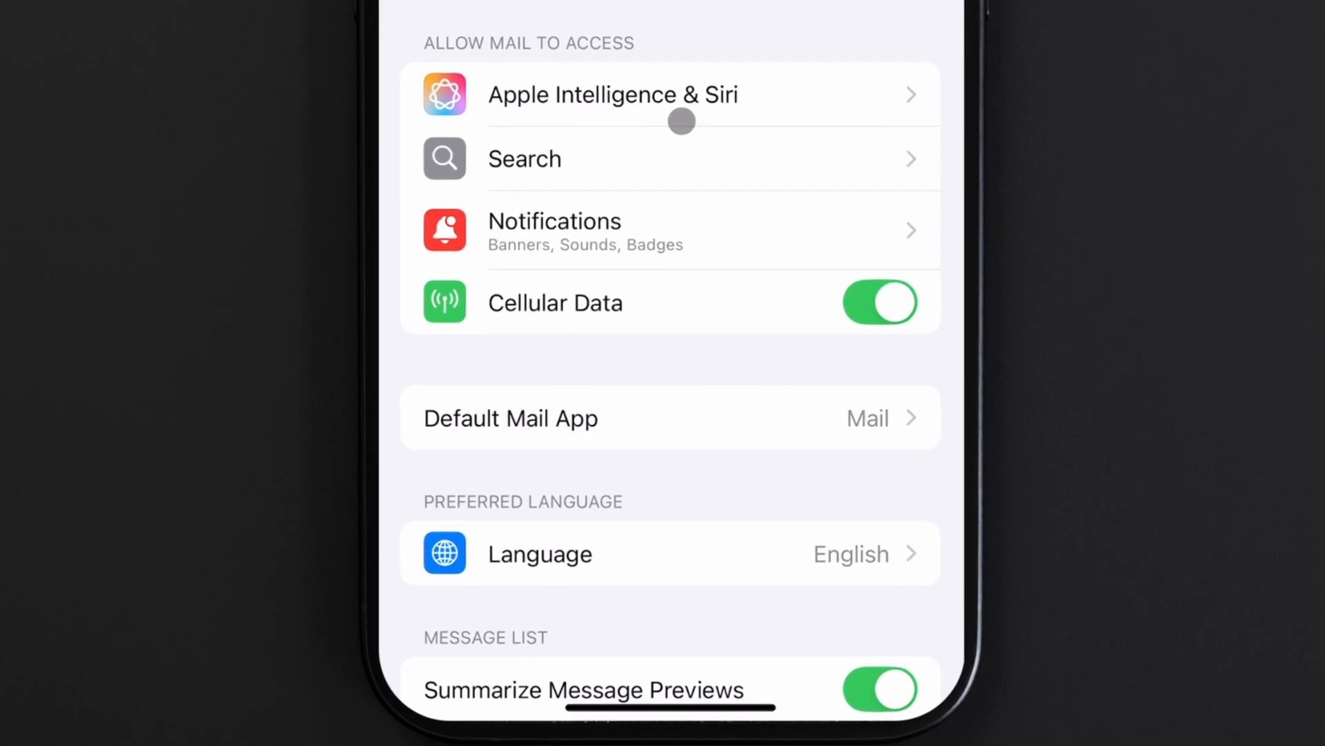
scroll(down, 3)
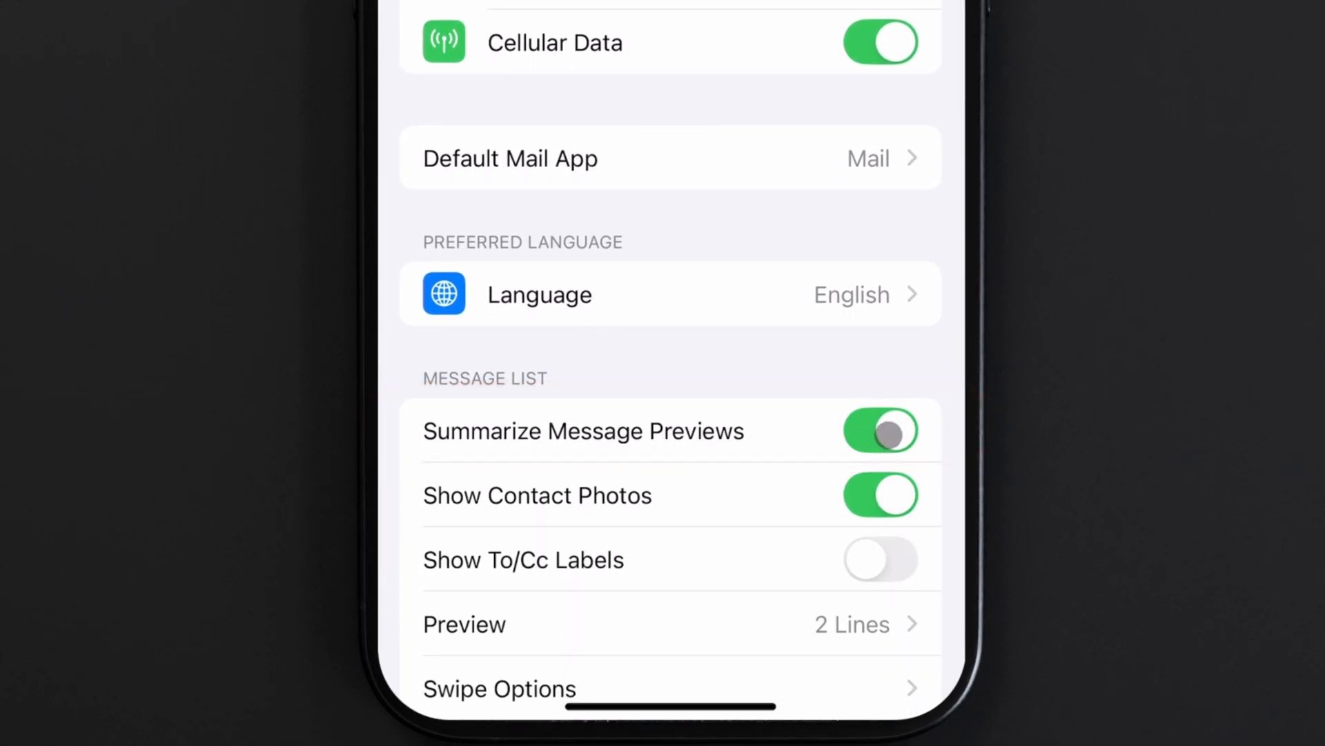
- Turn off Mail's Summarize Message Previews and Messages' Summarize Messages
click(880, 430)
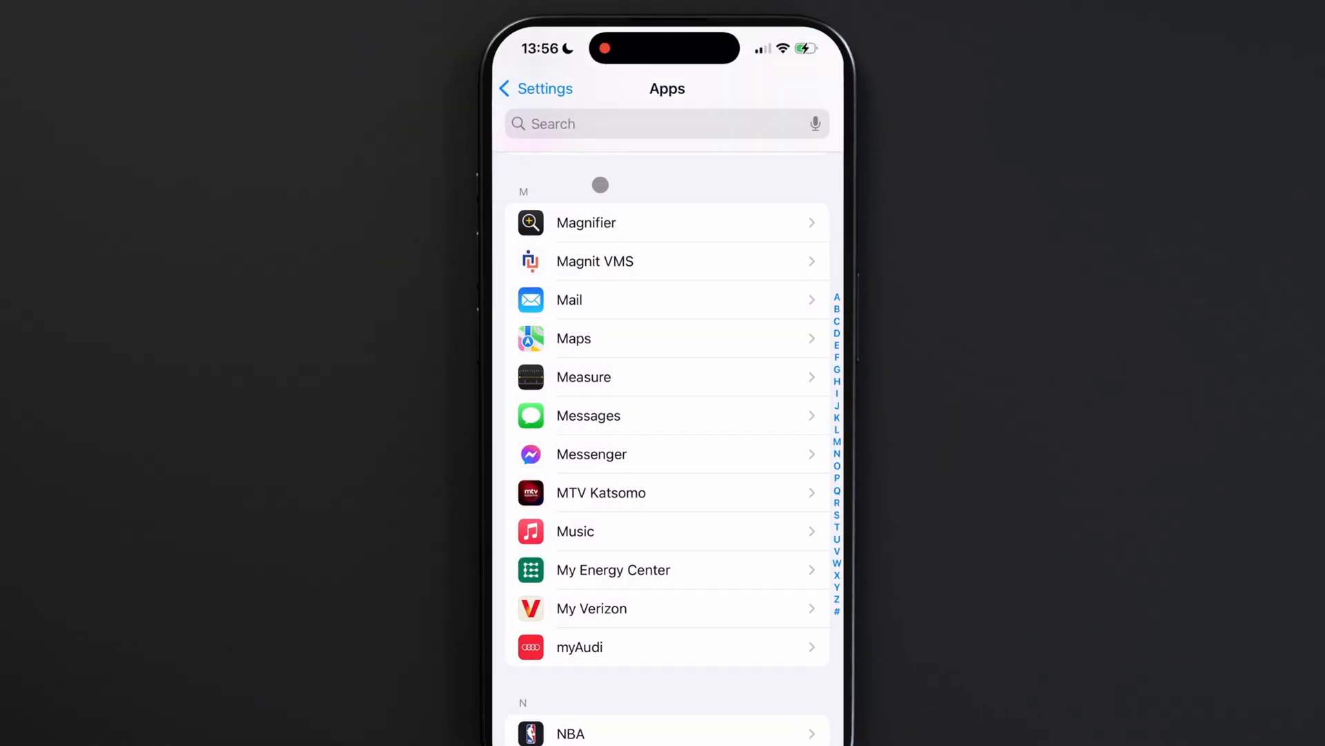
click(588, 416)
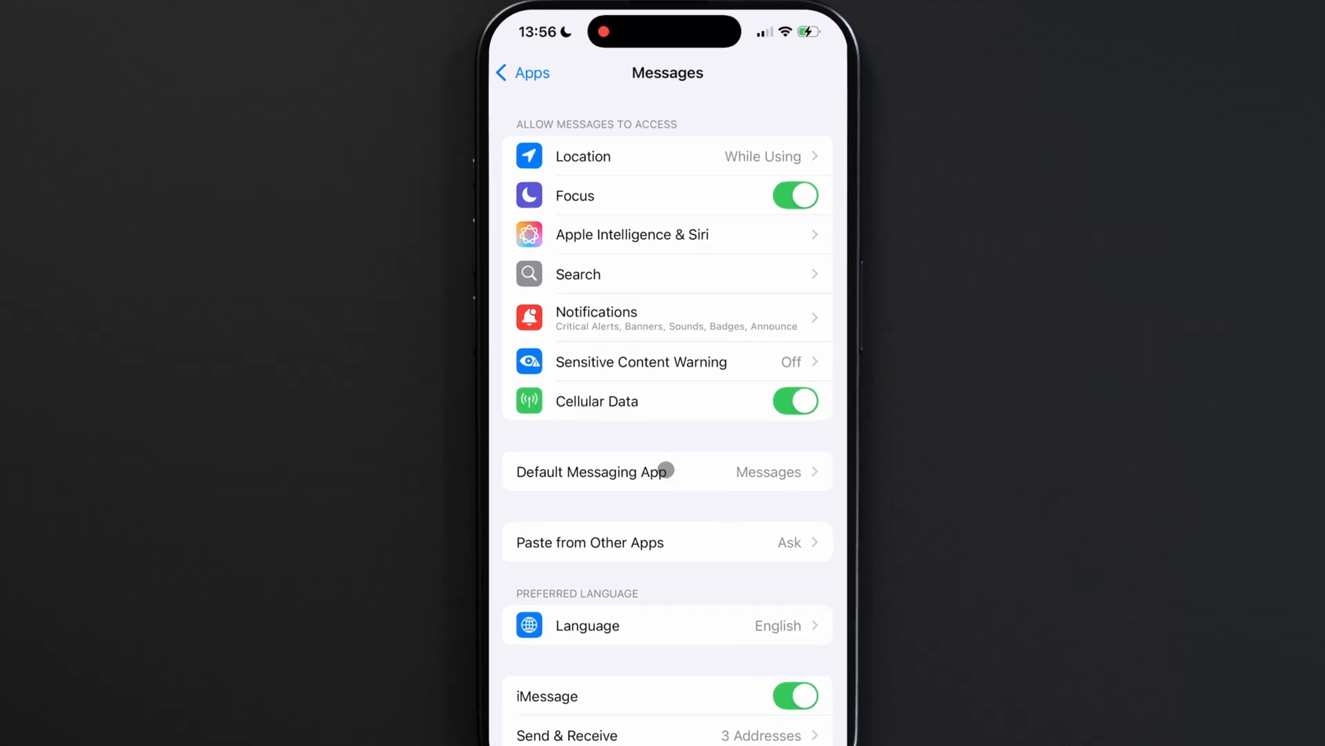
scroll(down, 3)
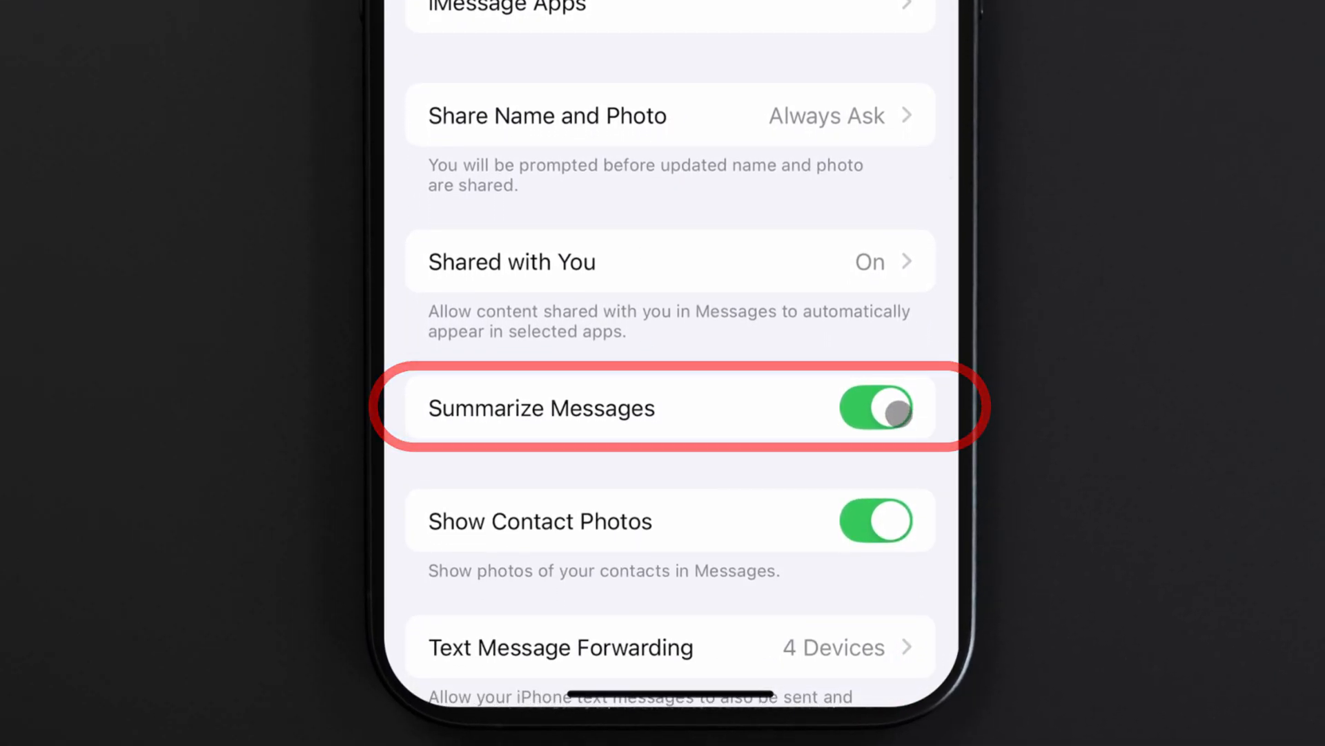
click(876, 411)
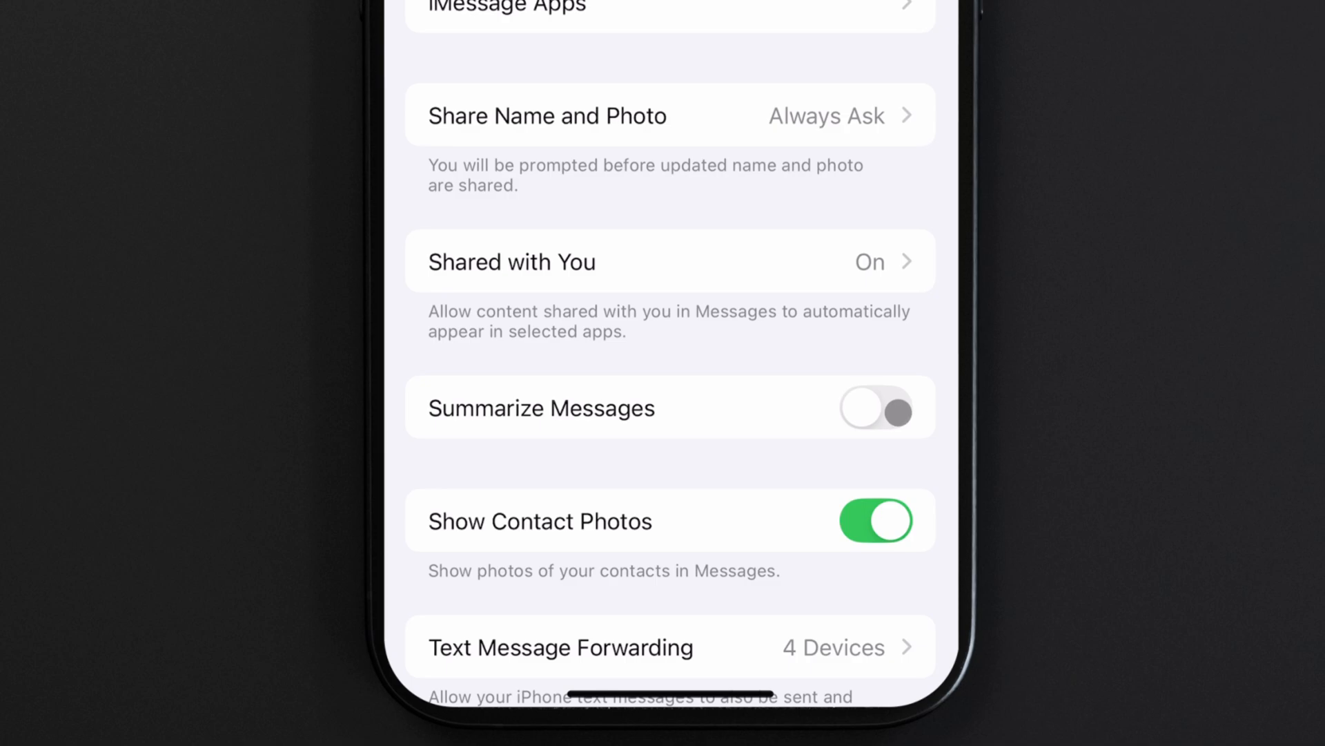